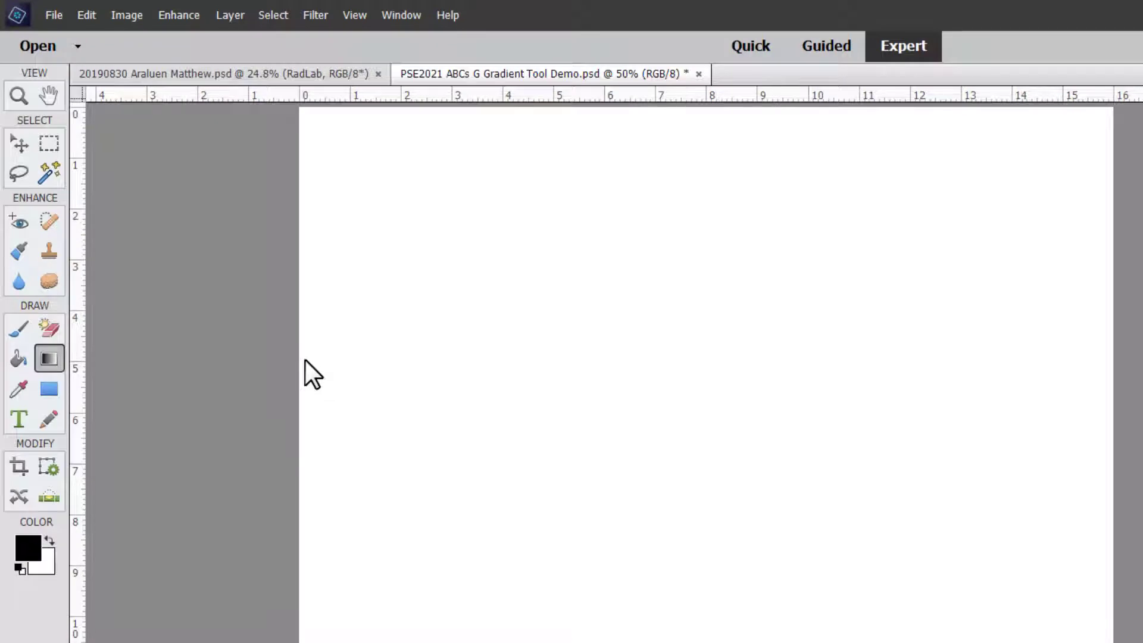
pyautogui.moveTo(458, 541)
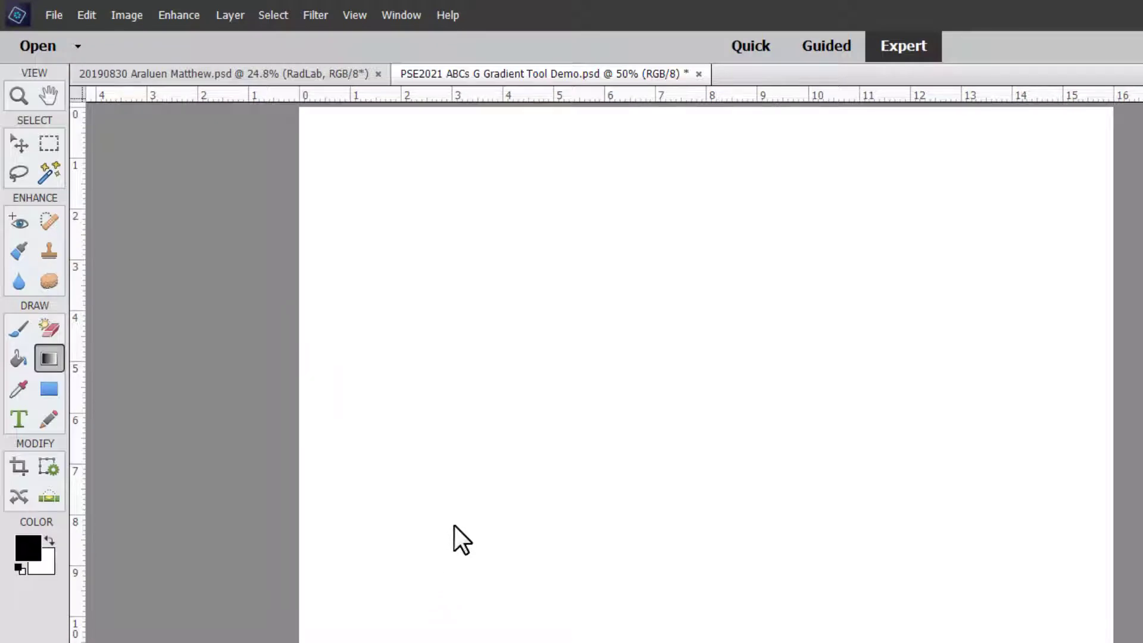
pyautogui.moveTo(452, 550)
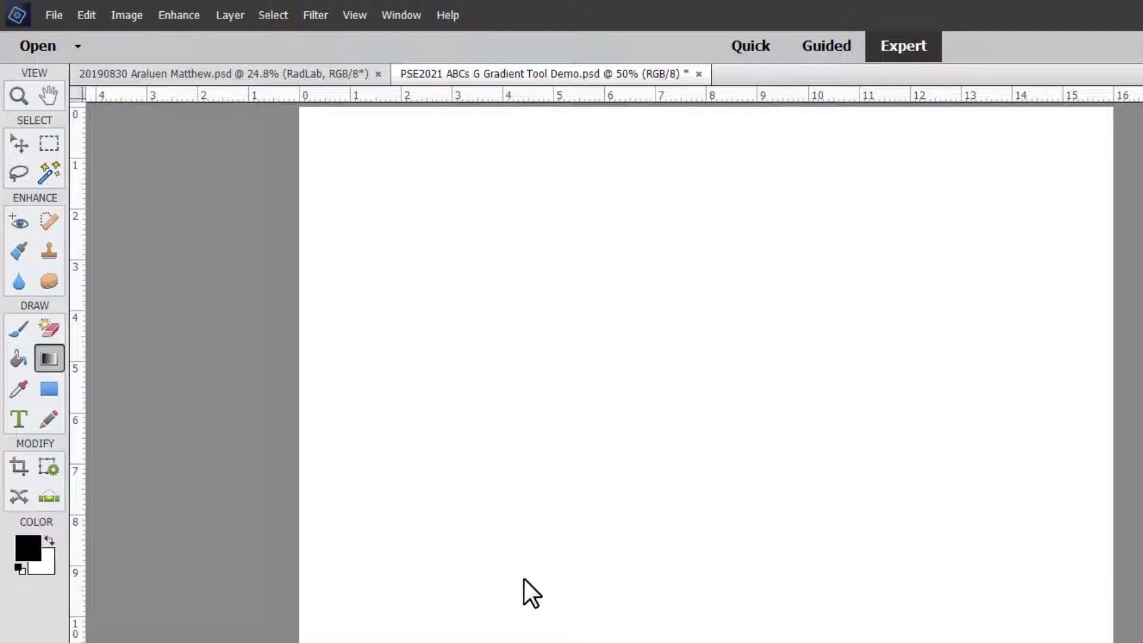
pyautogui.moveTo(363, 430)
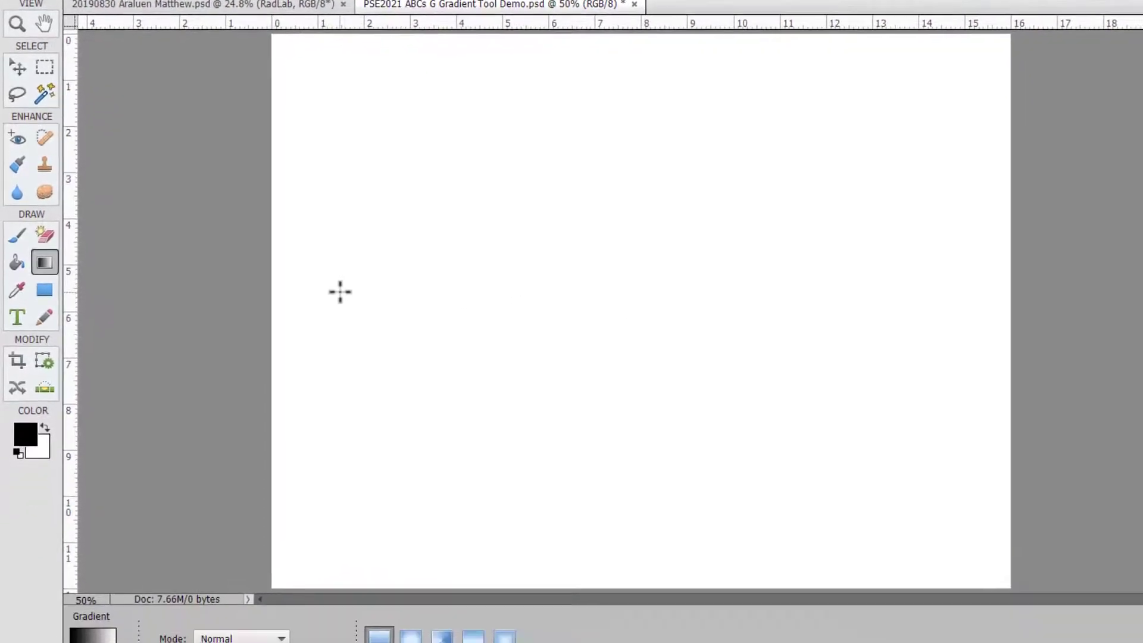
# - Draw horizontal black-to-white linear gradients of different lengths across the canvas
pyautogui.moveTo(318, 292); pyautogui.dragTo(924, 246)
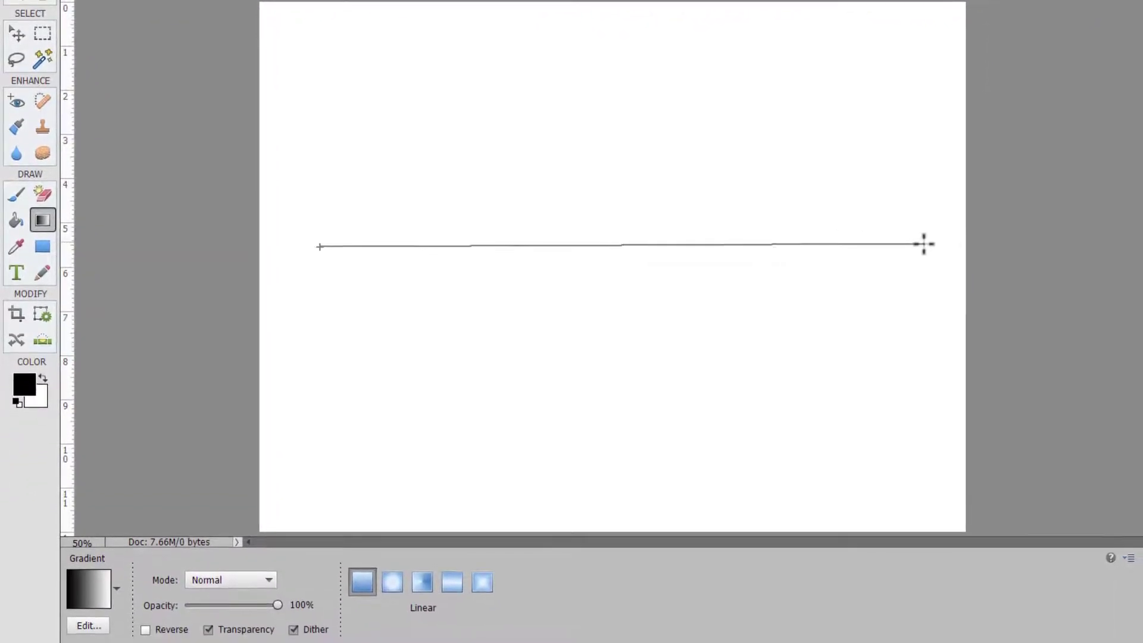
pyautogui.moveTo(318, 246); pyautogui.dragTo(923, 244)
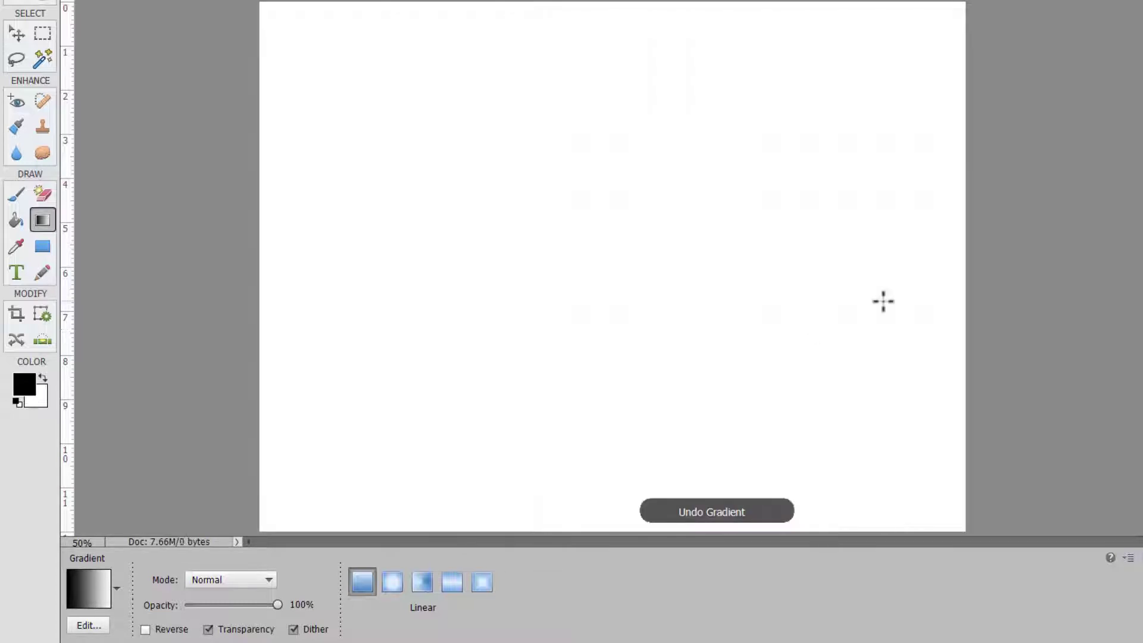
pyautogui.moveTo(522, 293)
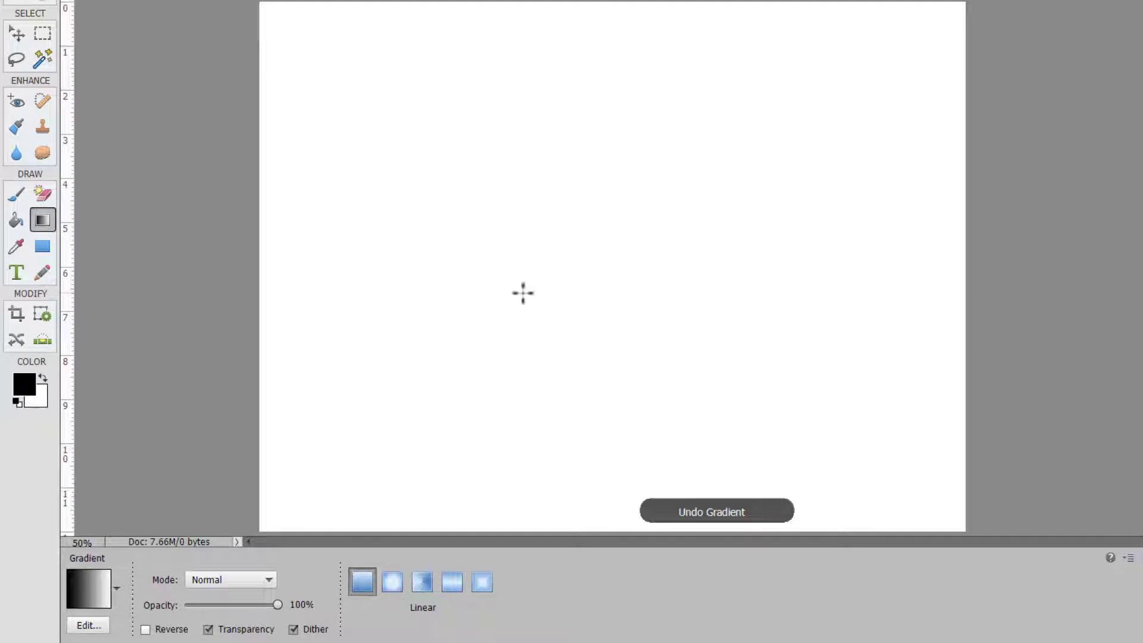
pyautogui.moveTo(523, 292); pyautogui.dragTo(727, 268)
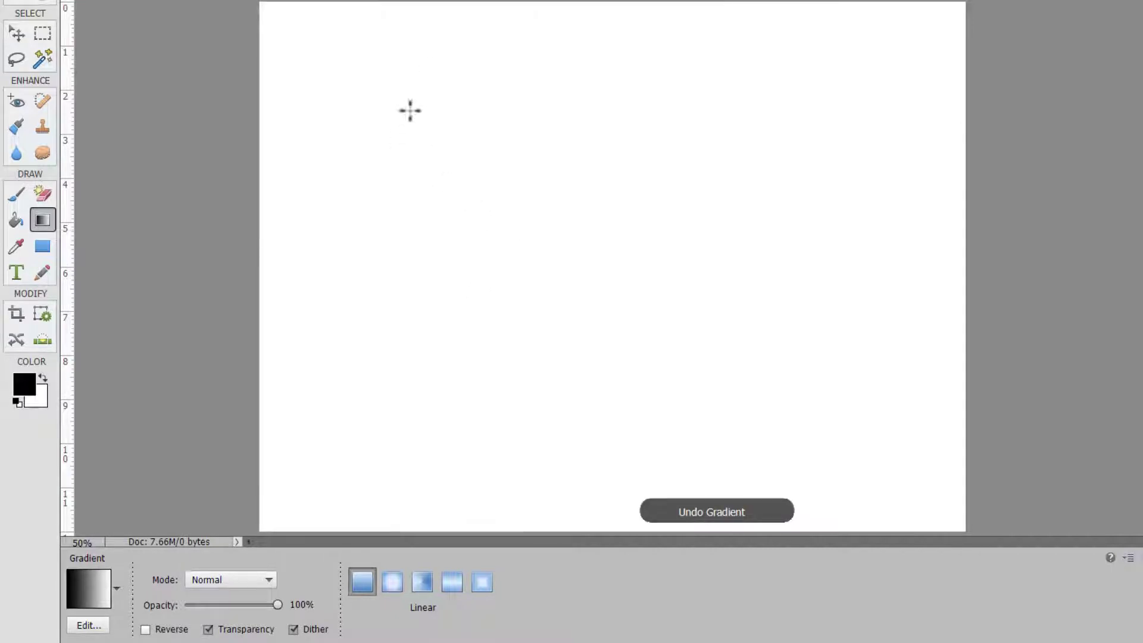
# - Draw an abrupt vertical gradient, then a smooth diagonal gradient from bottom-left to top-right
pyautogui.moveTo(408, 110); pyautogui.dragTo(418, 257)
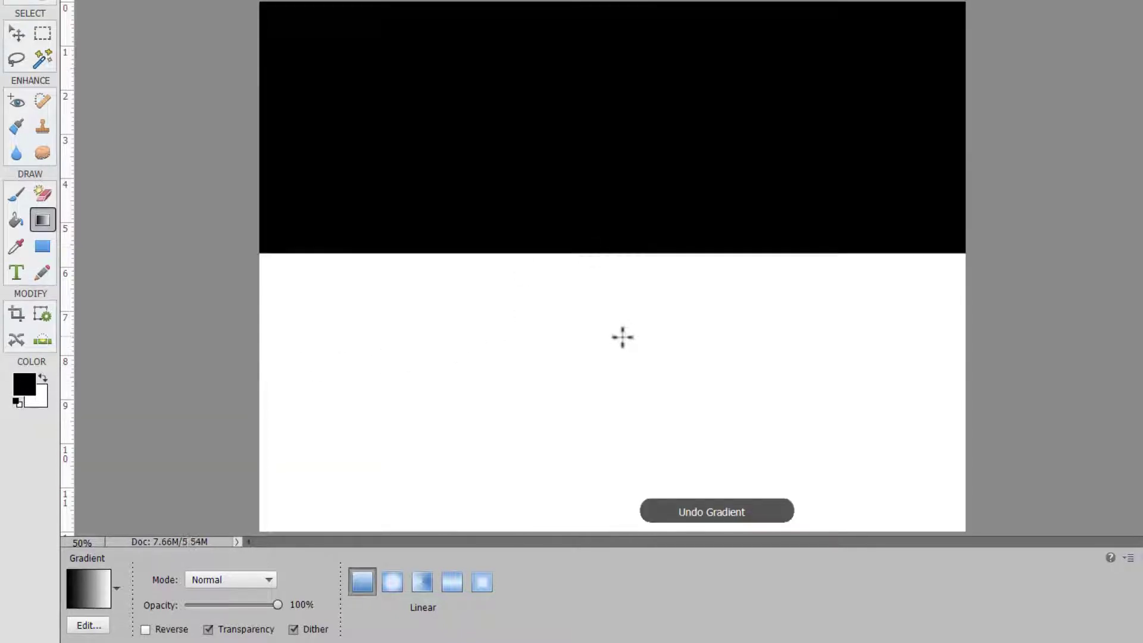
pyautogui.moveTo(565, 467); pyautogui.dragTo(740, 343)
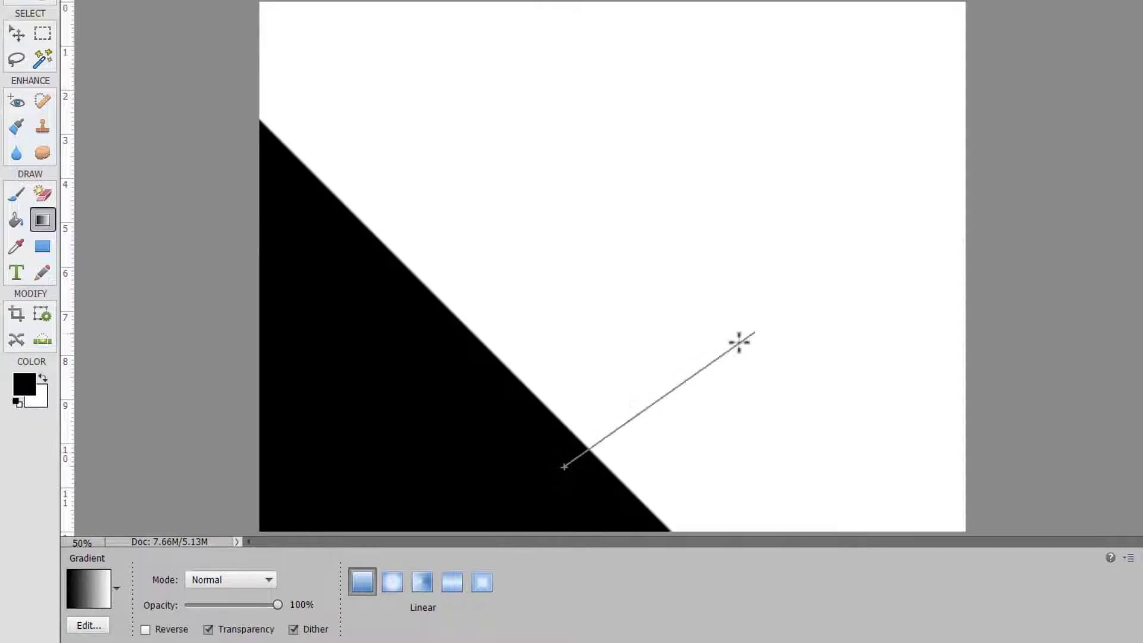
pyautogui.moveTo(565, 465); pyautogui.dragTo(738, 343)
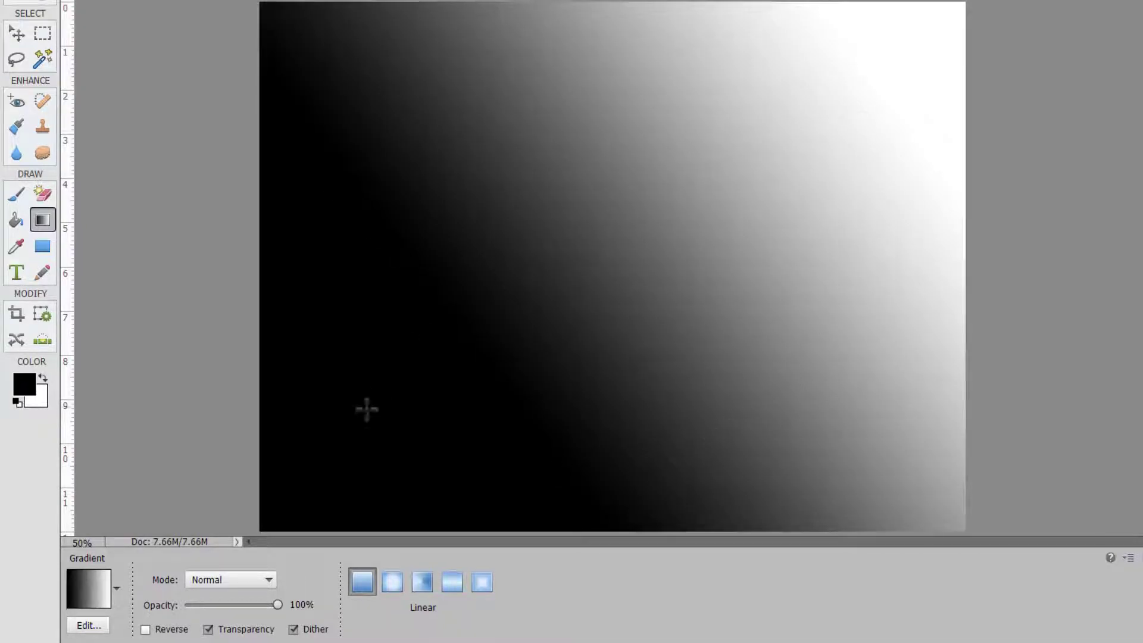
pyautogui.click(16, 220)
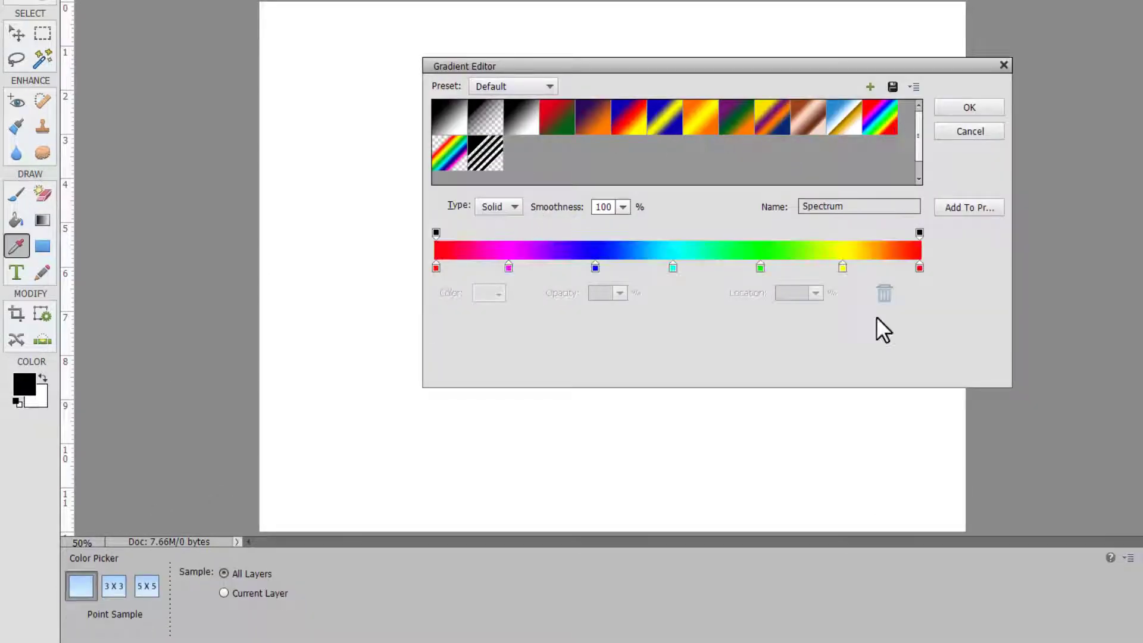
# - Load the Transparent Rainbow preset and paint a diagonal rainbow on the empty layer
pyautogui.click(484, 152)
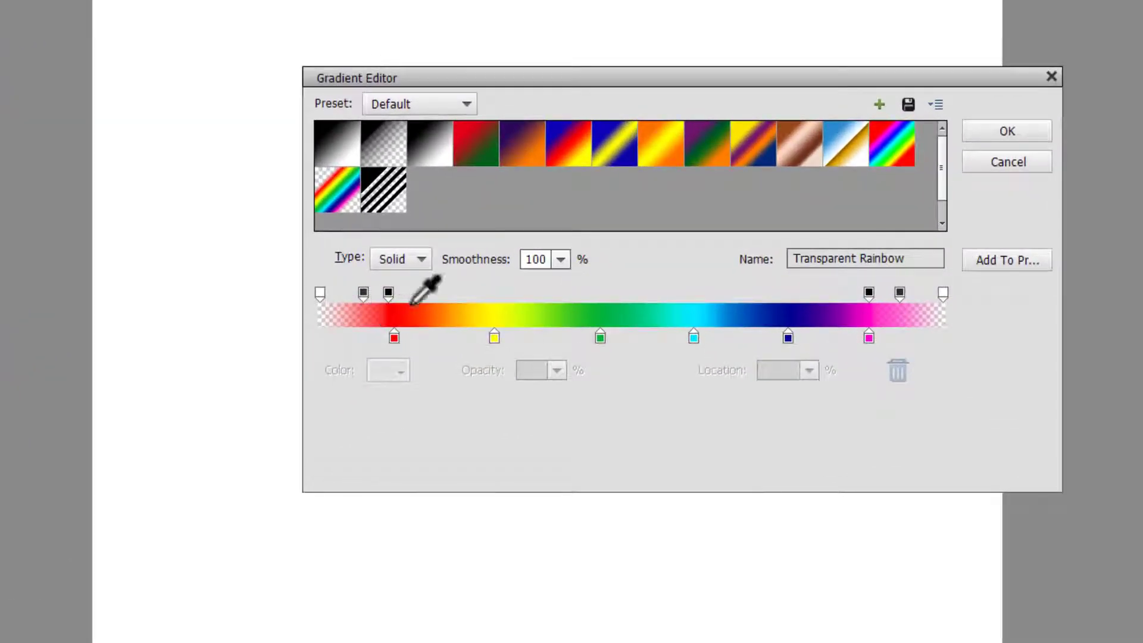
pyautogui.moveTo(627, 371)
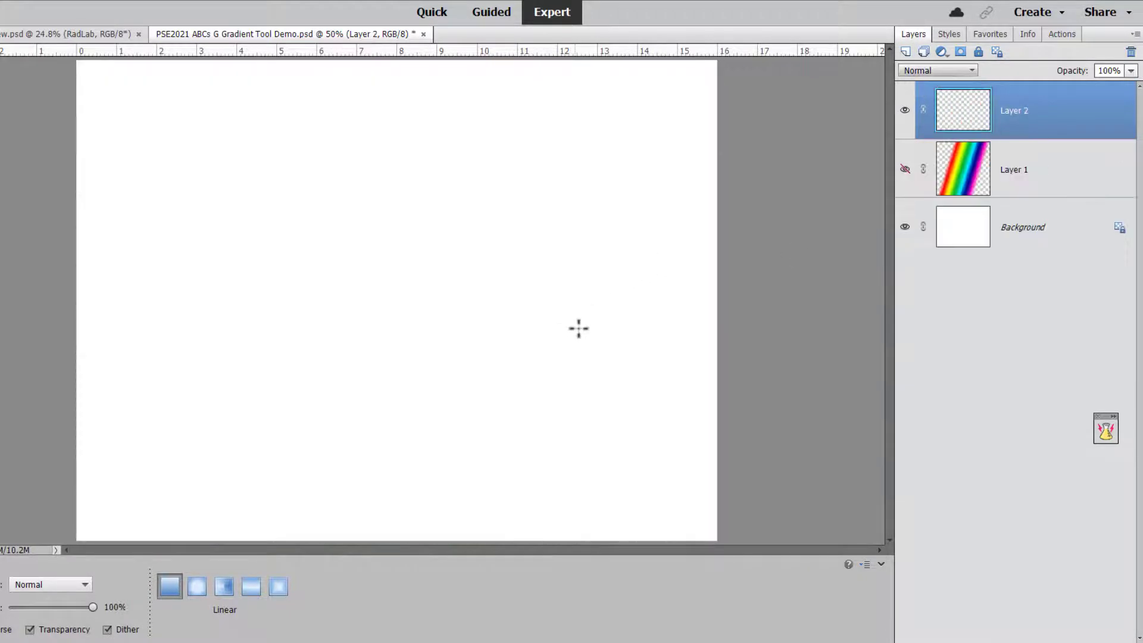
pyautogui.moveTo(478, 319); pyautogui.dragTo(664, 93)
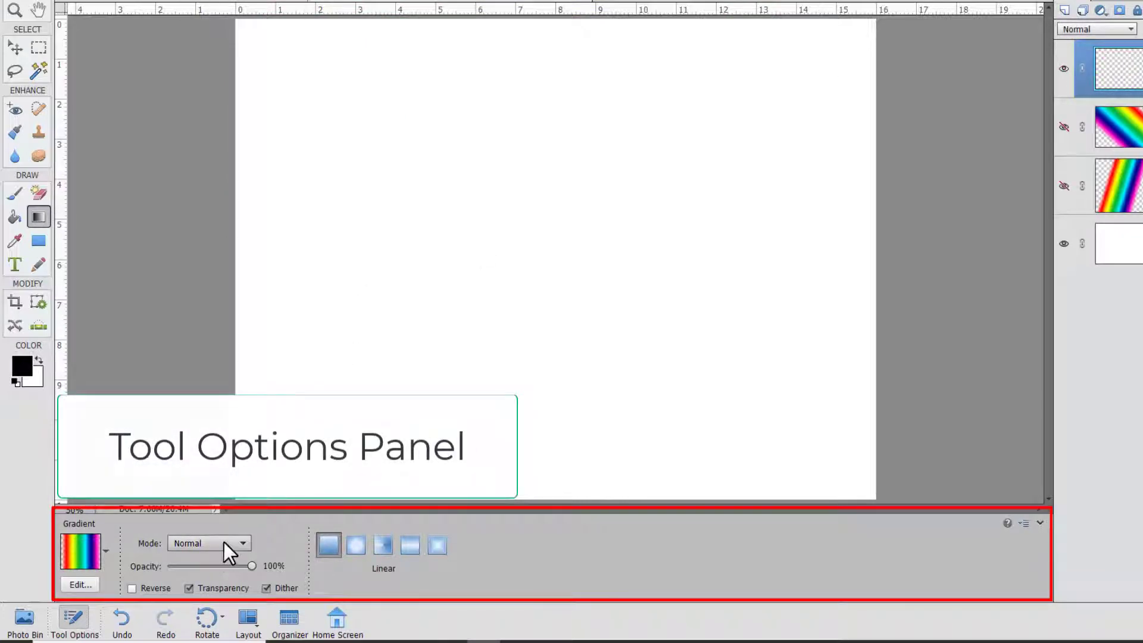
# - Lower gradient opacity to about 51% and lay a half-transparent rainbow across the canvas
pyautogui.click(241, 543)
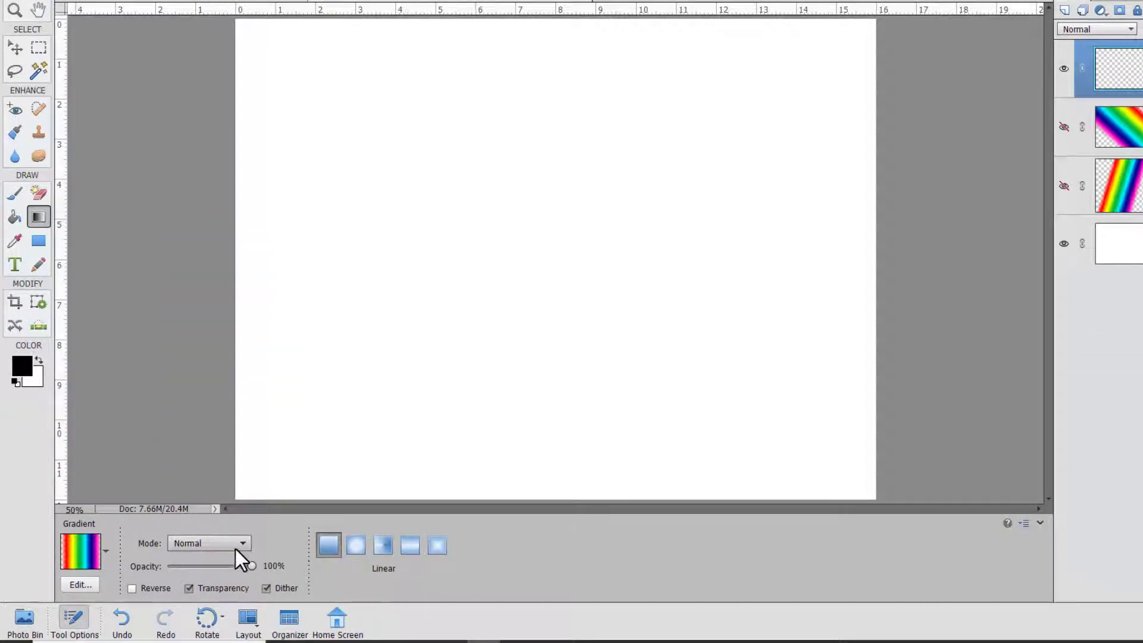
pyautogui.click(209, 543)
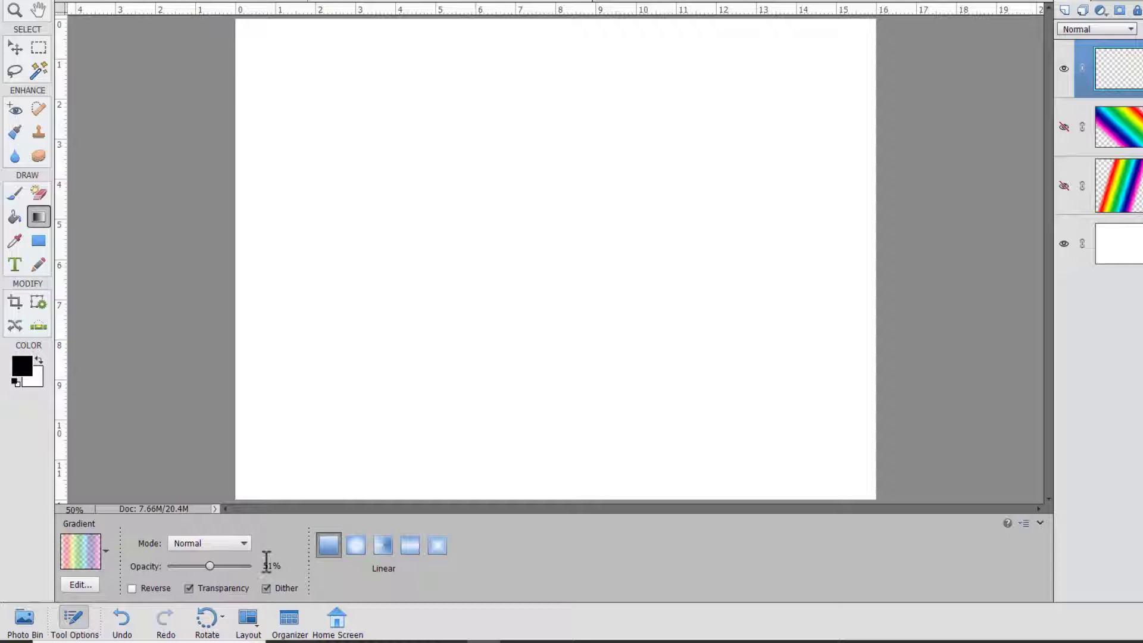
pyautogui.moveTo(456, 257); pyautogui.dragTo(647, 277)
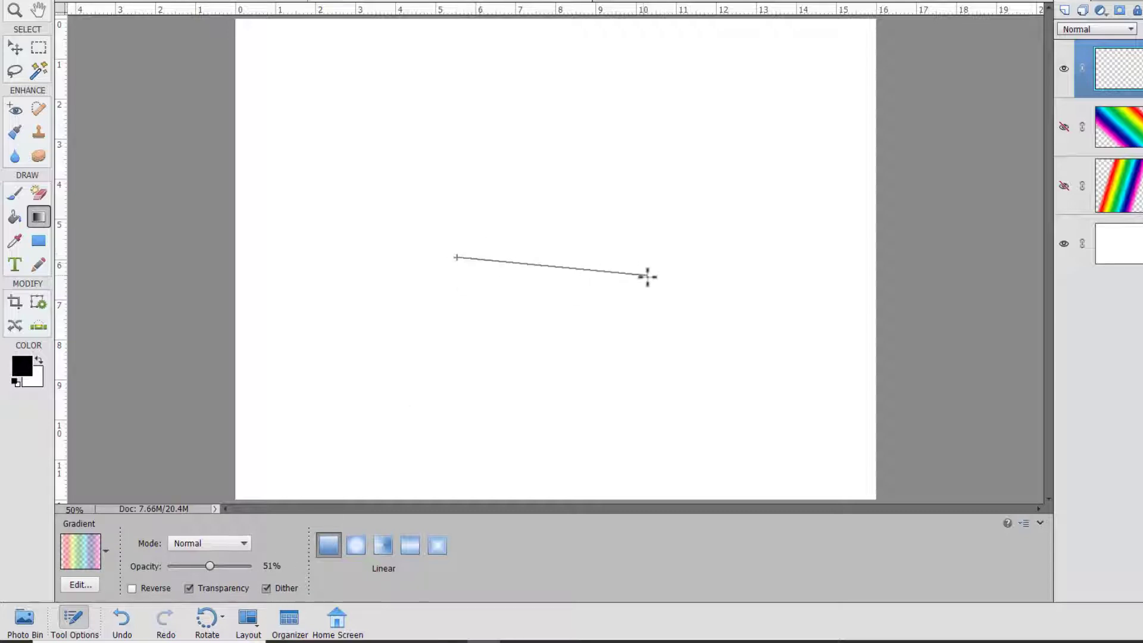
pyautogui.moveTo(457, 258); pyautogui.dragTo(648, 277)
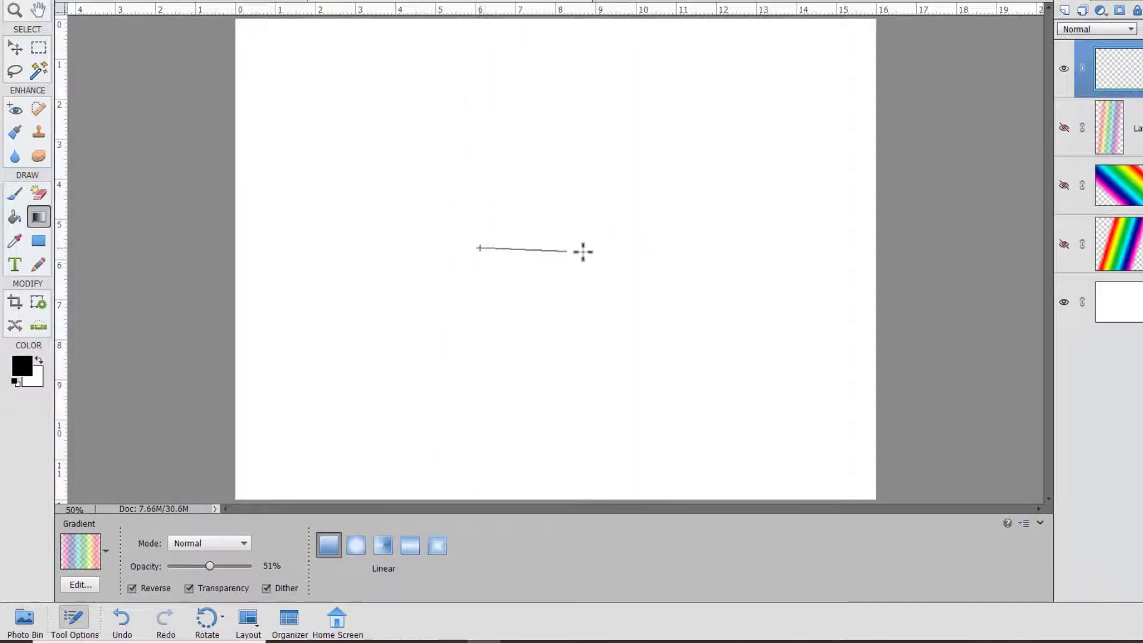
# - Paint a reversed rainbow stripe, a normal stripe, and a full-opacity undithered rainbow
pyautogui.moveTo(479, 249); pyautogui.dragTo(582, 251)
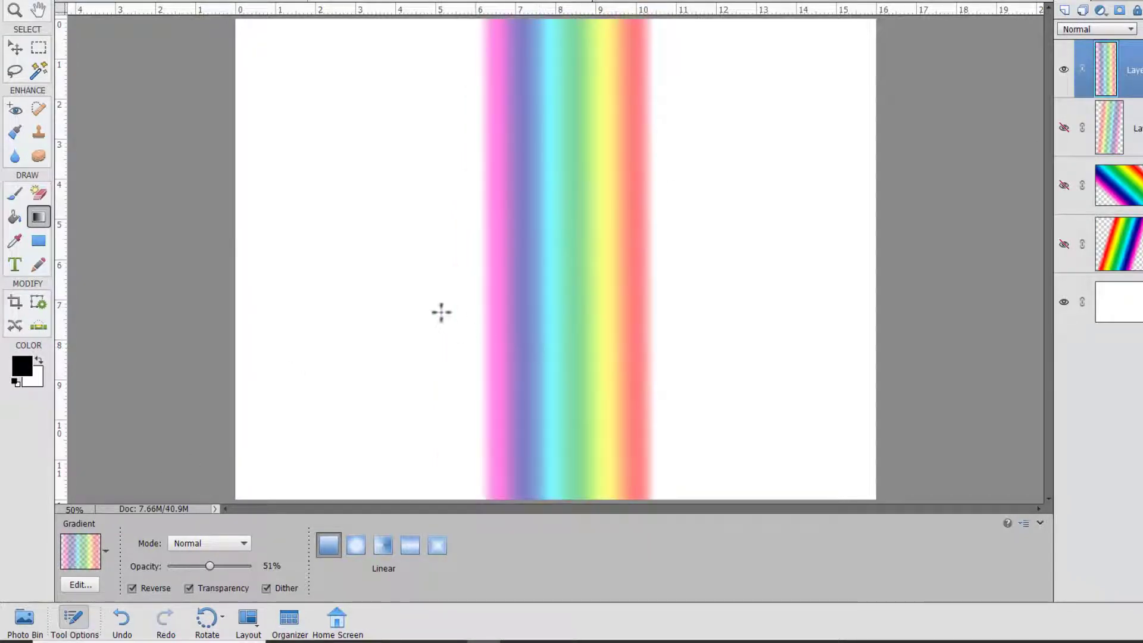
pyautogui.click(132, 589)
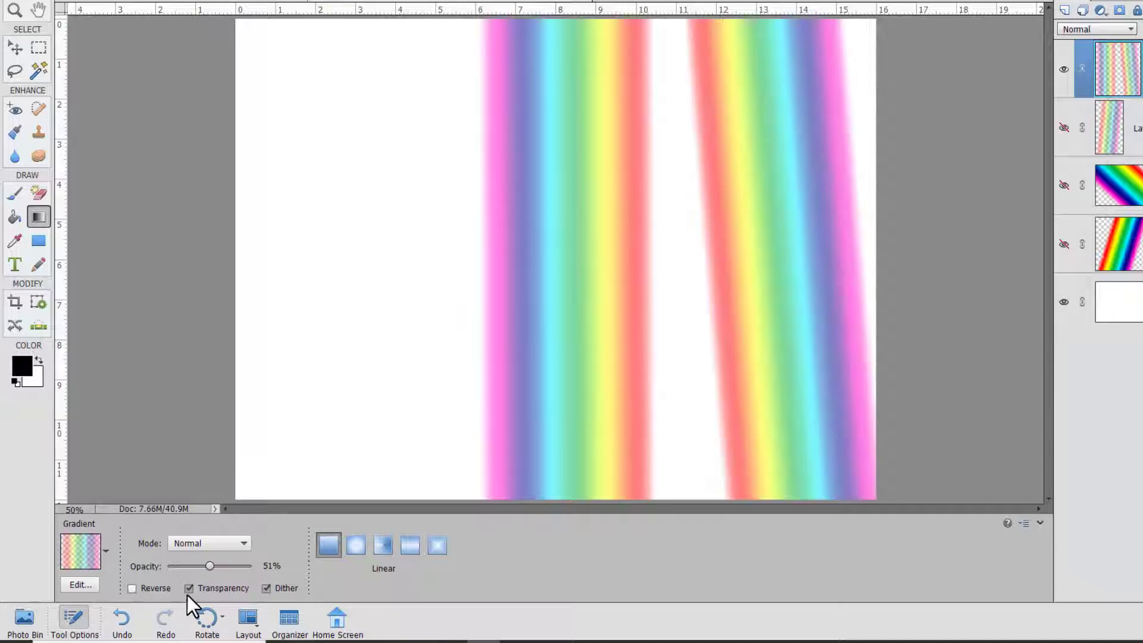
pyautogui.moveTo(368, 227); pyautogui.dragTo(779, 246)
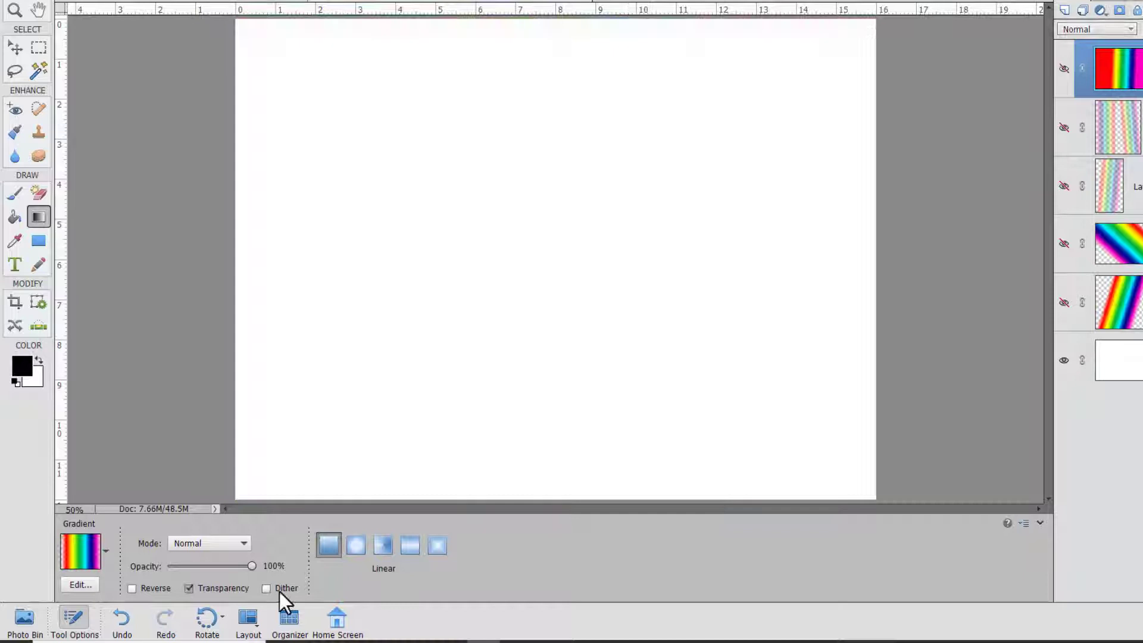
pyautogui.moveTo(267, 588)
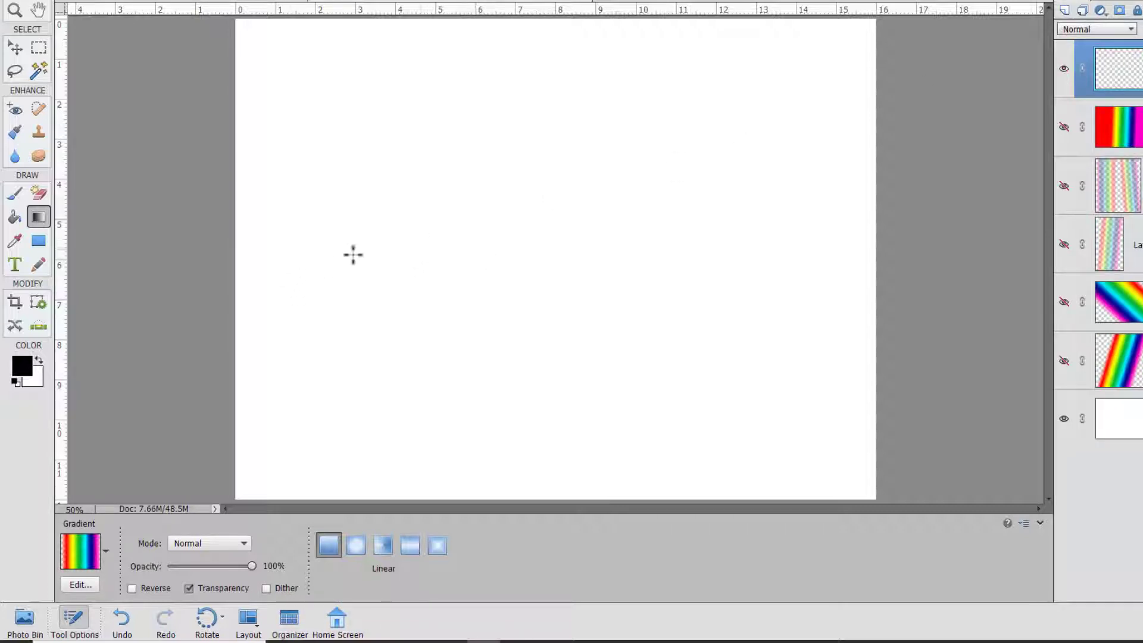
pyautogui.moveTo(354, 256); pyautogui.dragTo(789, 325)
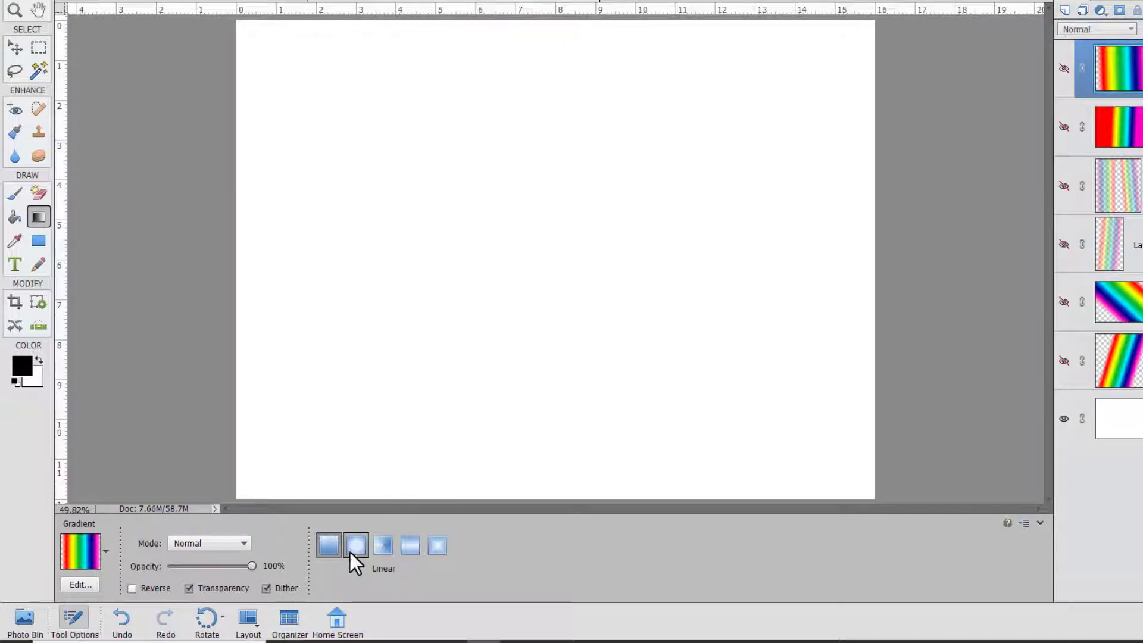
# - Paint radial, angle and reflected rainbow gradients on separate layers, adding an empty layer
pyautogui.click(328, 545)
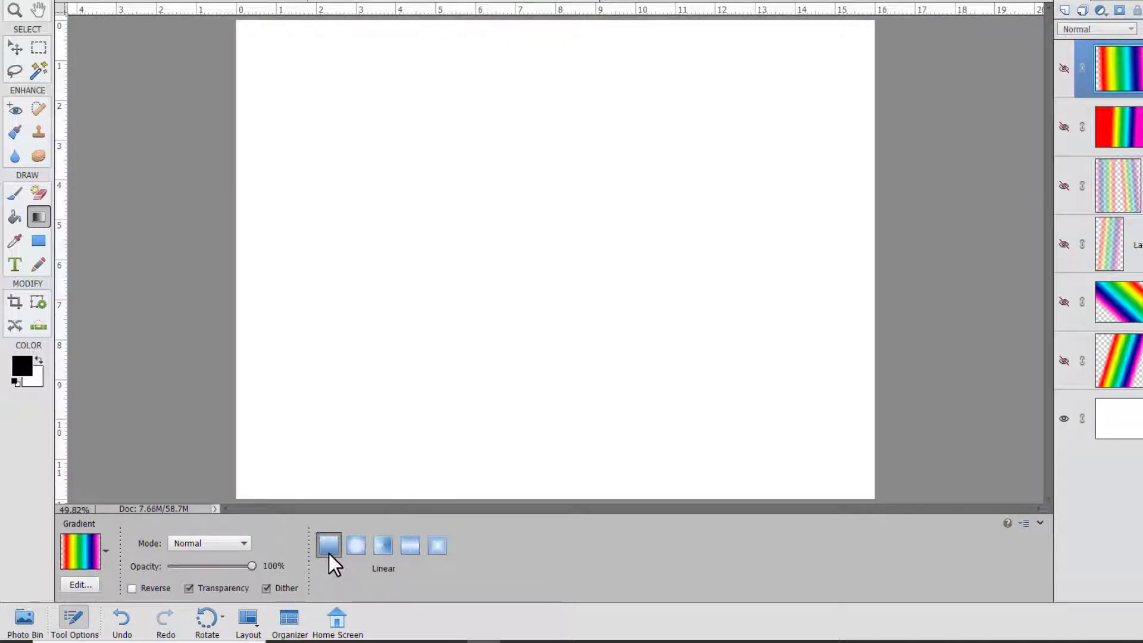
pyautogui.click(357, 546)
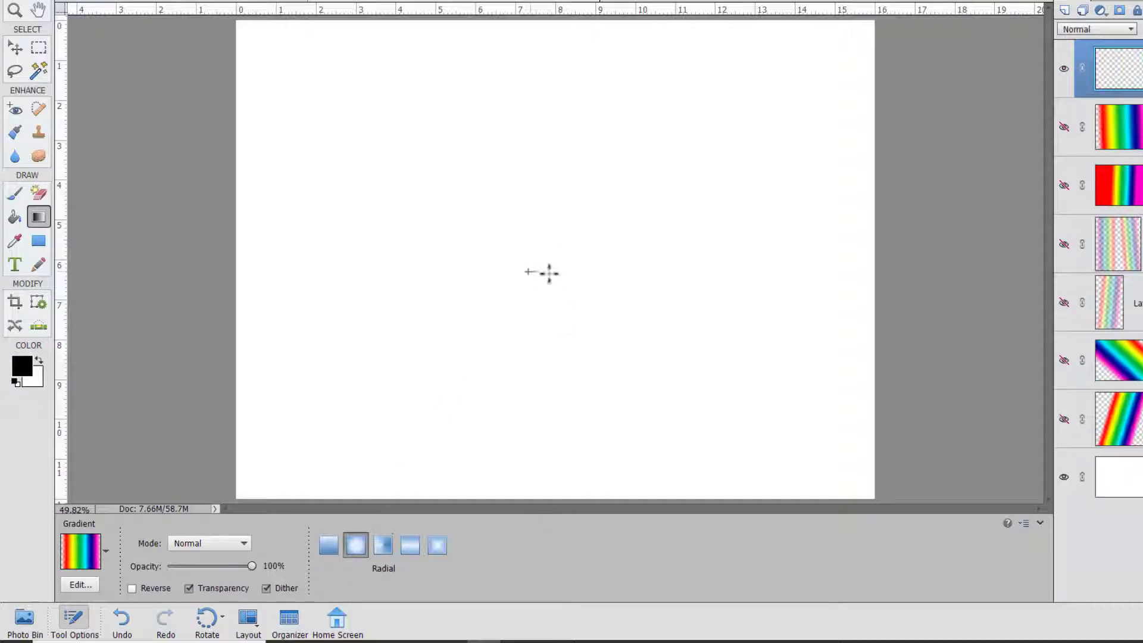
pyautogui.moveTo(529, 272); pyautogui.dragTo(548, 378)
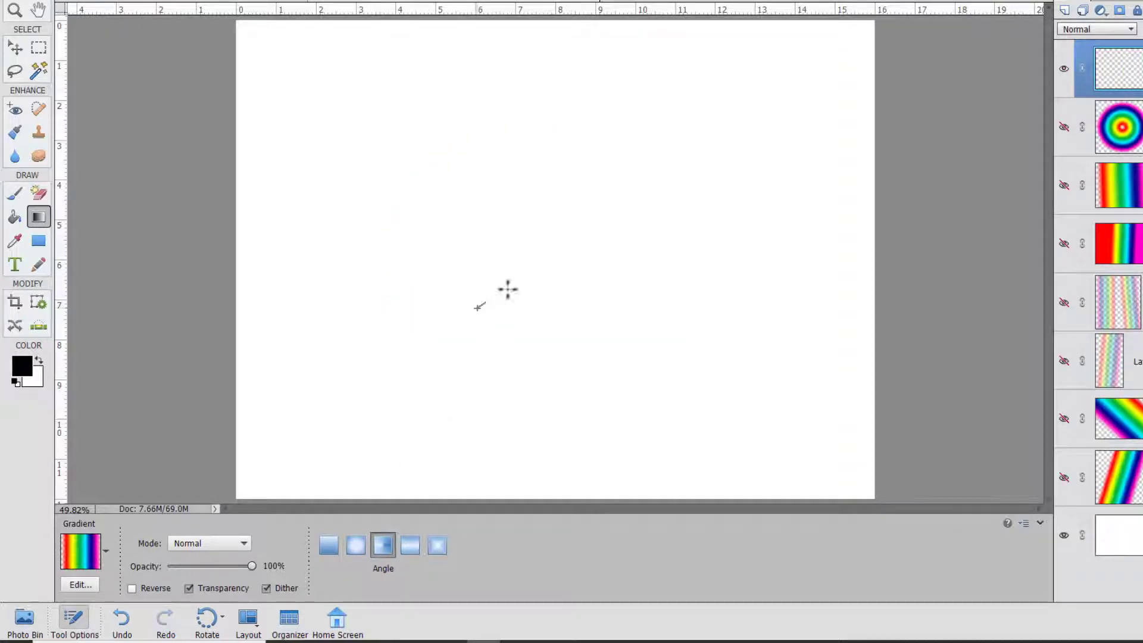
pyautogui.moveTo(479, 307); pyautogui.dragTo(600, 379)
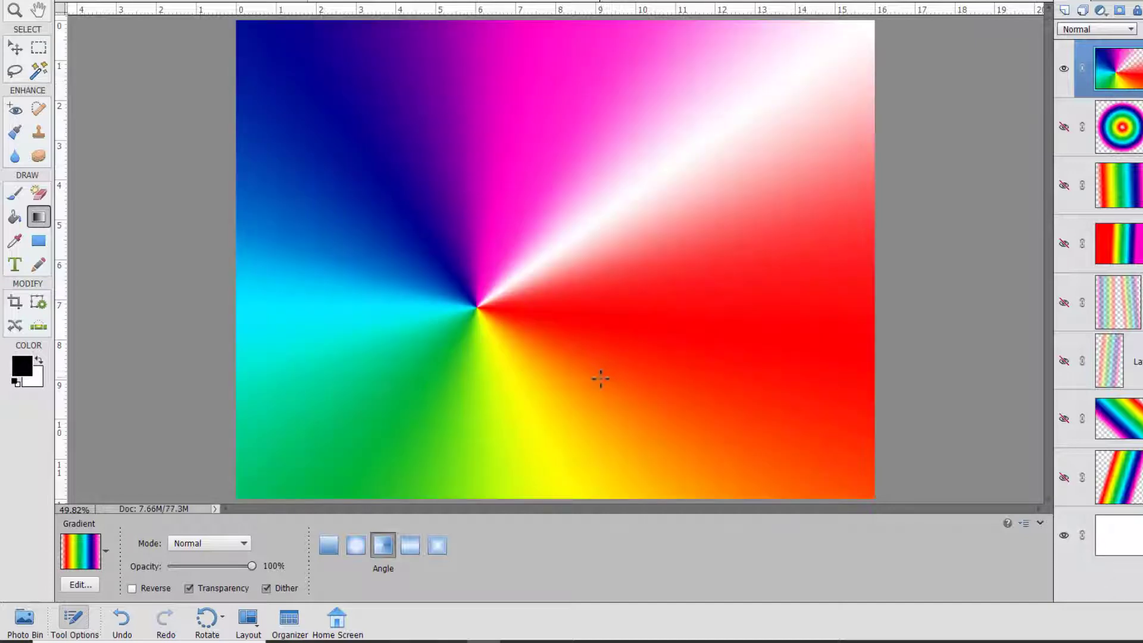
pyautogui.moveTo(791, 100)
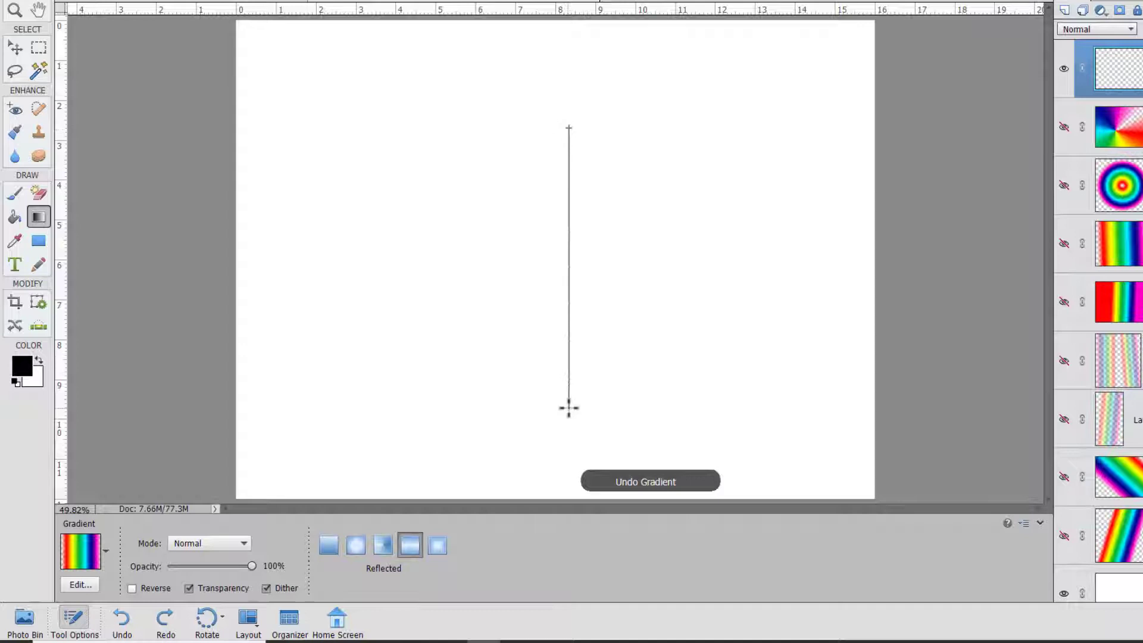
pyautogui.moveTo(568, 129); pyautogui.dragTo(569, 410)
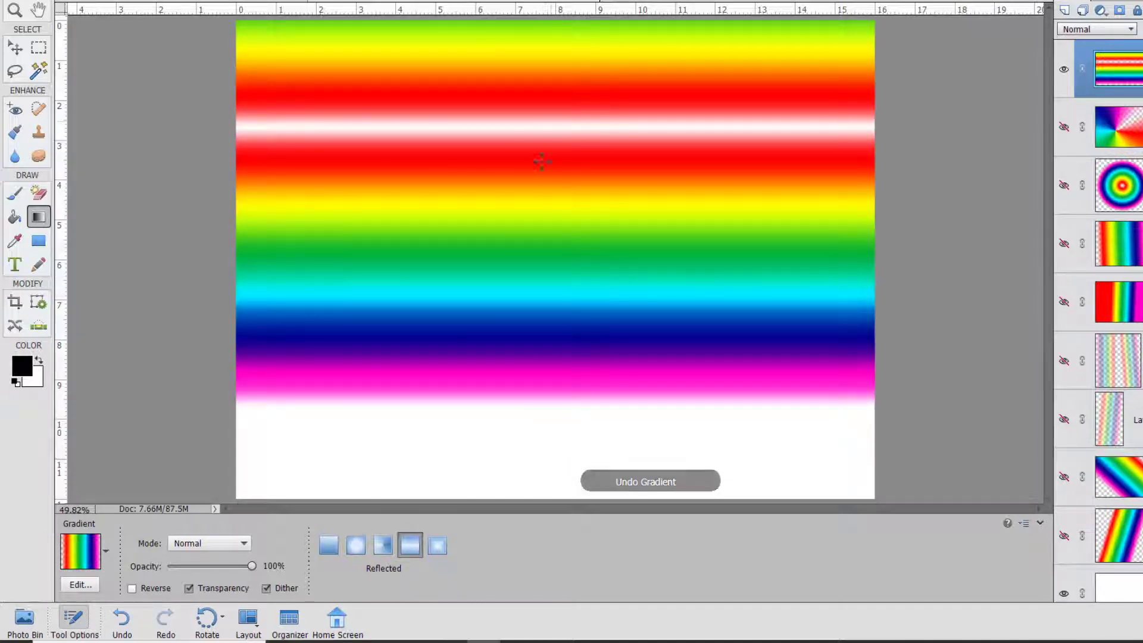
pyautogui.moveTo(594, 399)
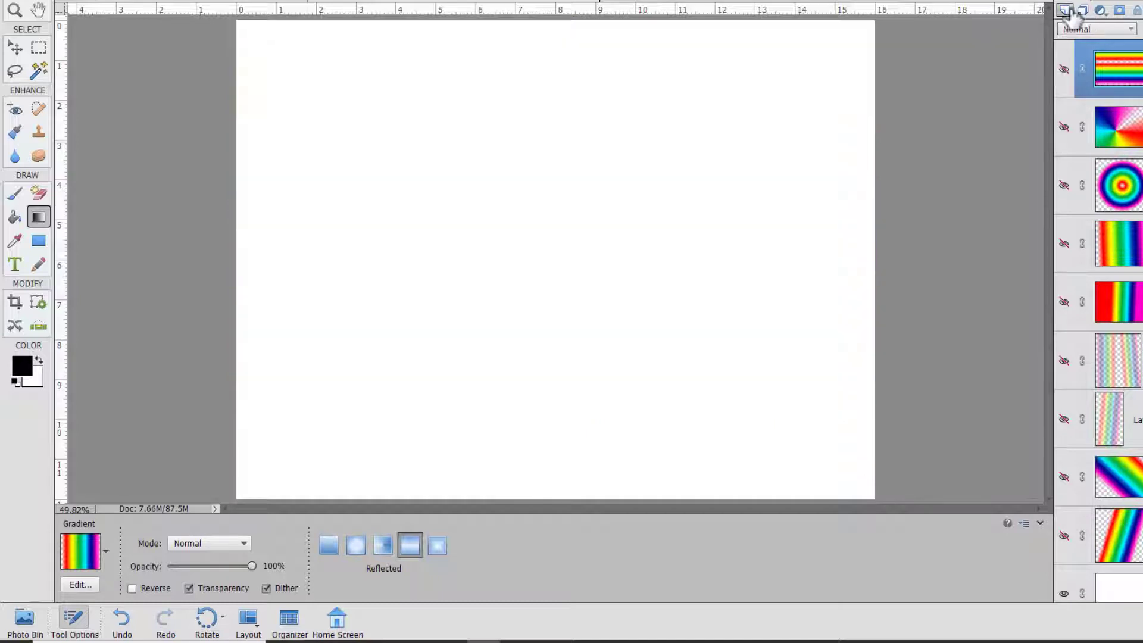
pyautogui.click(438, 546)
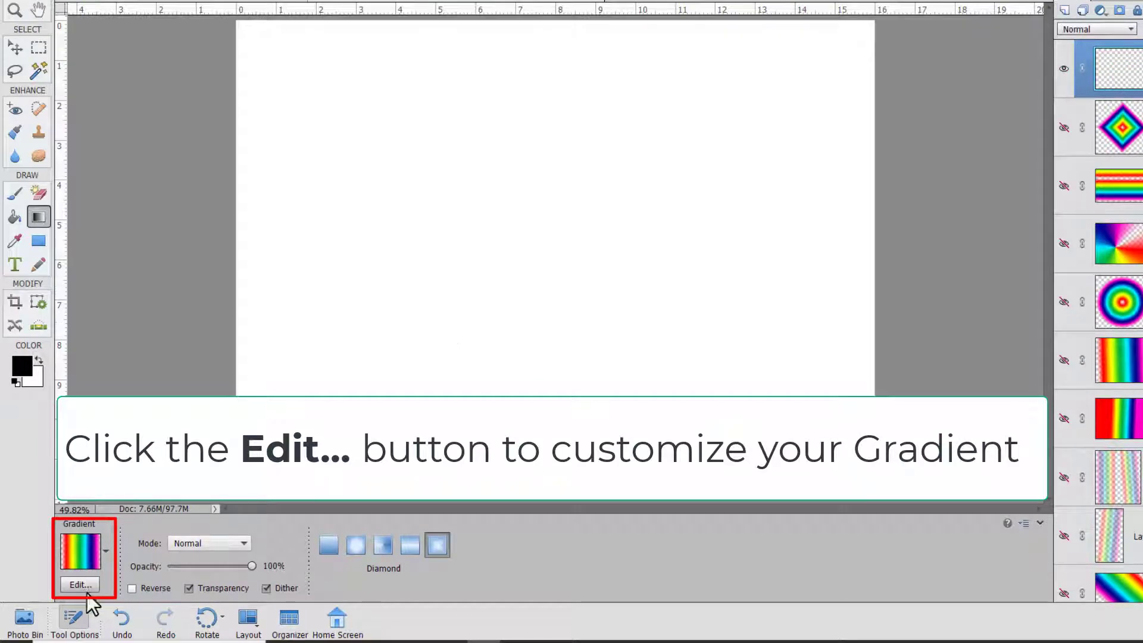
# - Set the gradient colour stops to dark maroon and bright magenta in the Gradient Editor
pyautogui.click(79, 585)
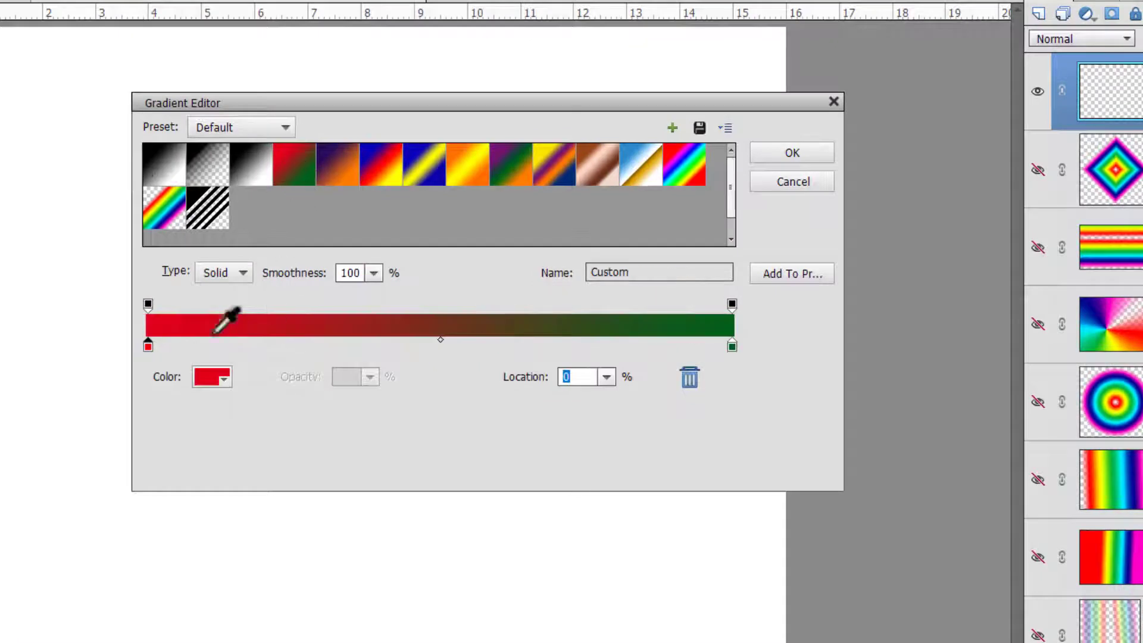
pyautogui.click(207, 377)
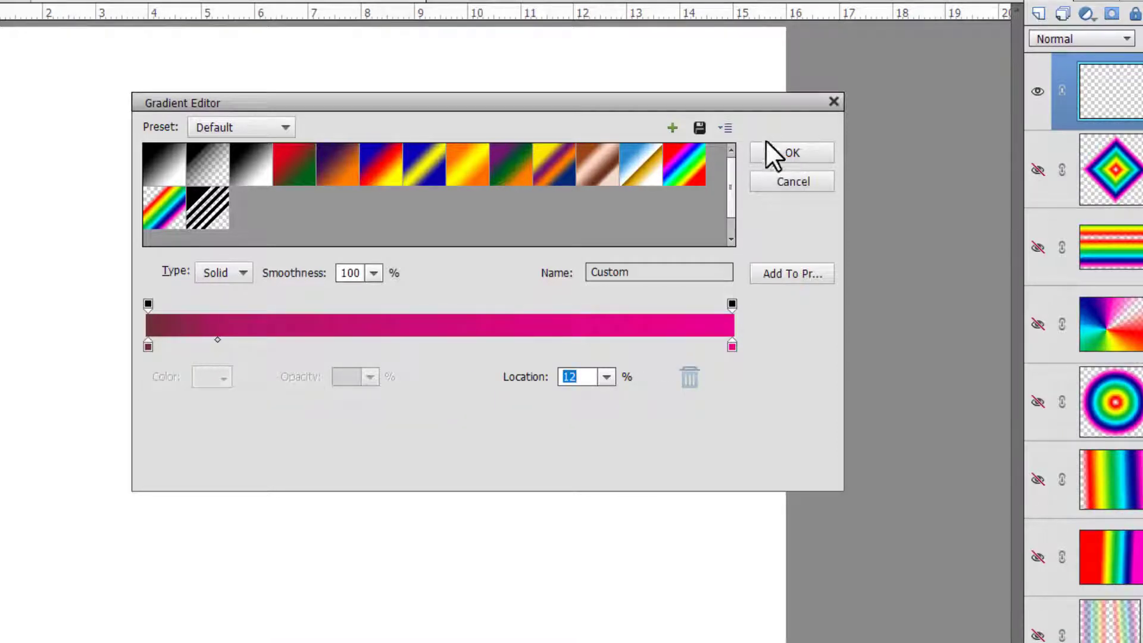
pyautogui.click(791, 153)
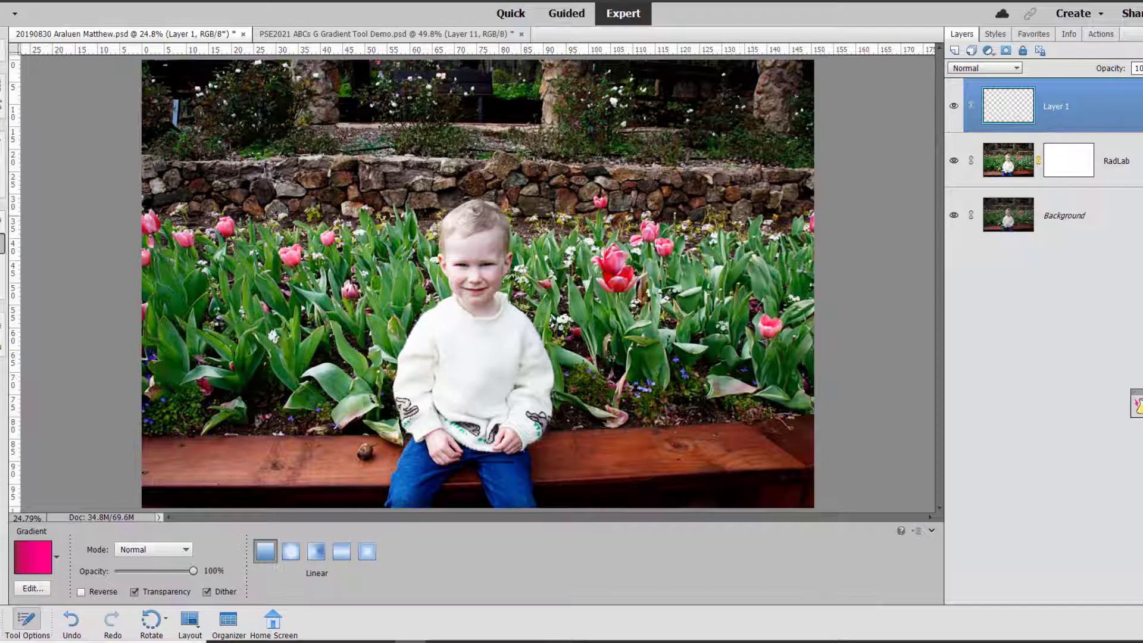
# - Draw a reversed black-to-transparent radial vignette on the garden photo, then hide that layer
pyautogui.click(33, 558)
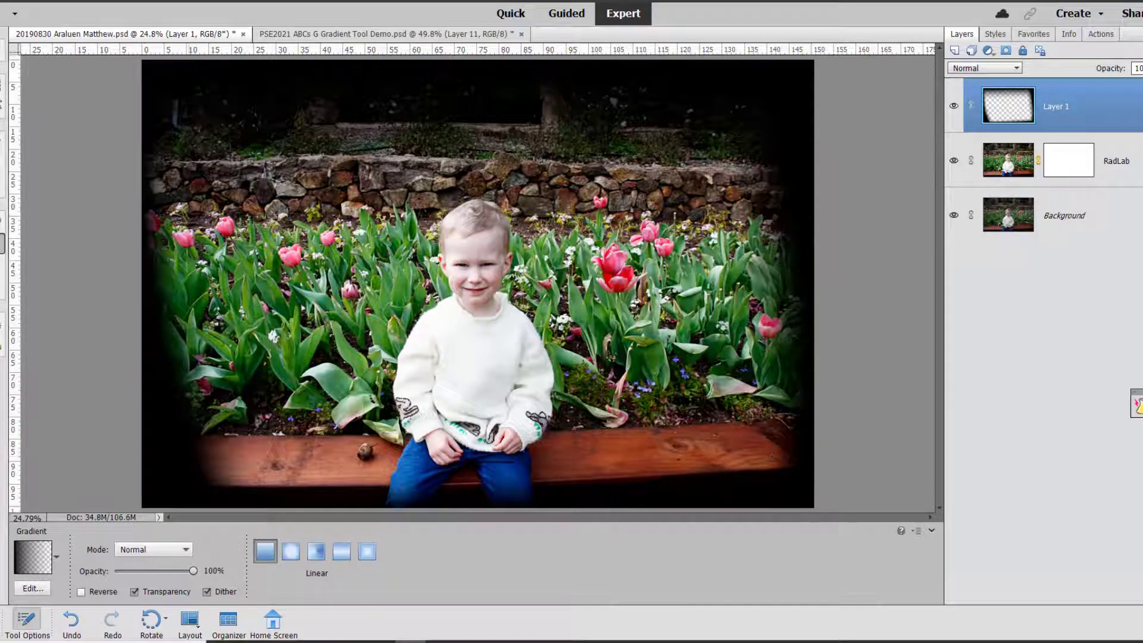
pyautogui.click(954, 107)
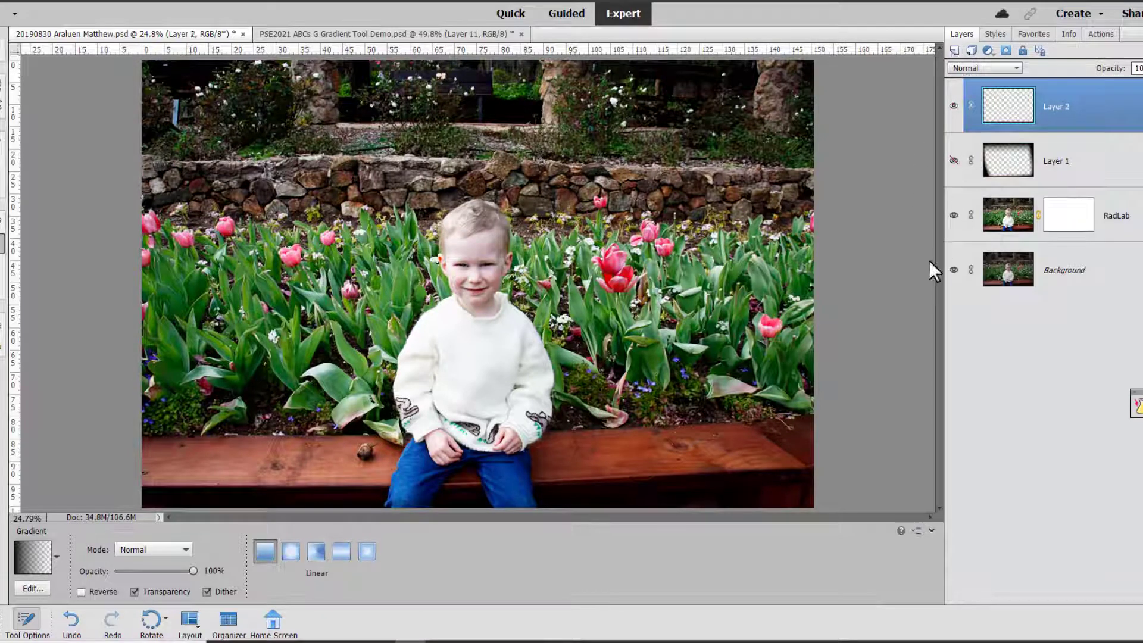
# - Fade the photo's left edge to dark brown and add a title caption over it
pyautogui.click(32, 558)
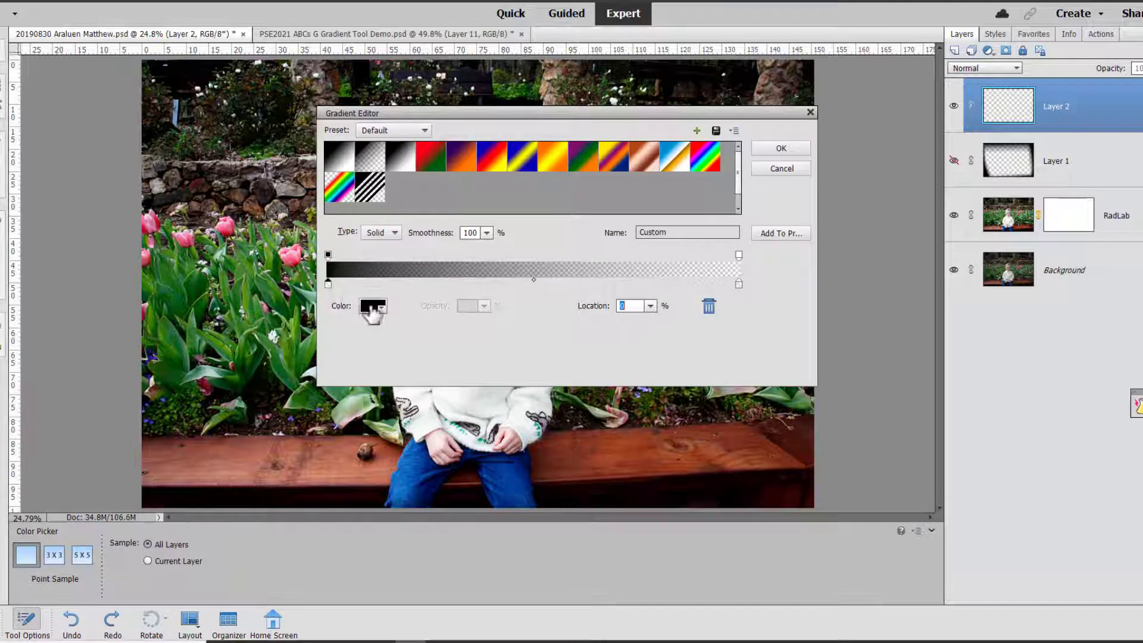
pyautogui.click(370, 306)
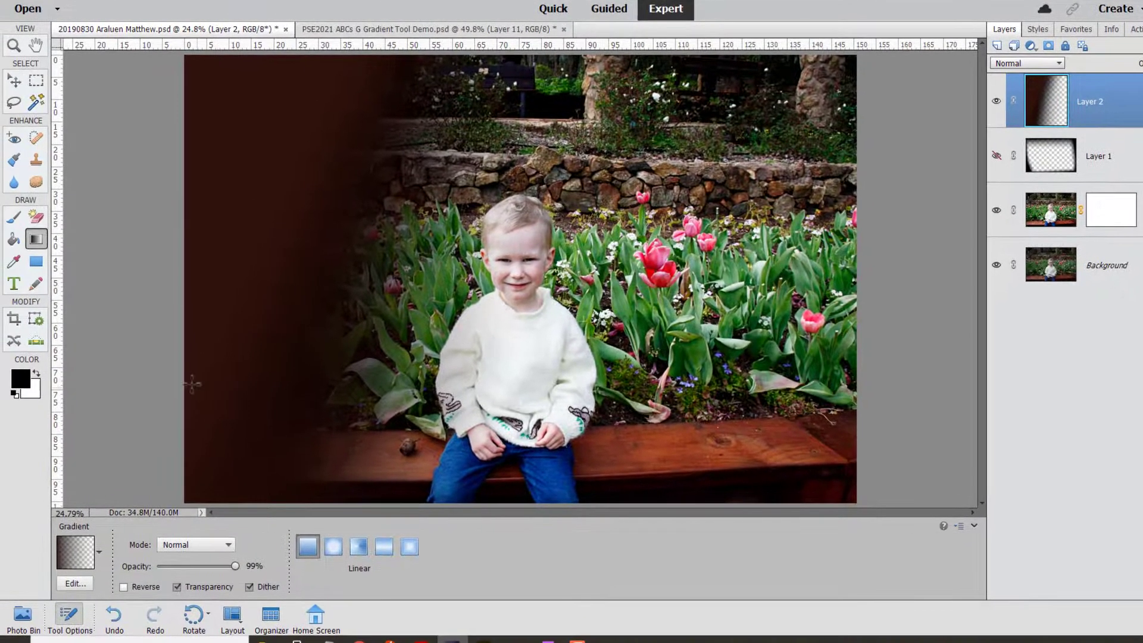
pyautogui.click(13, 283)
pyautogui.write('Mat')
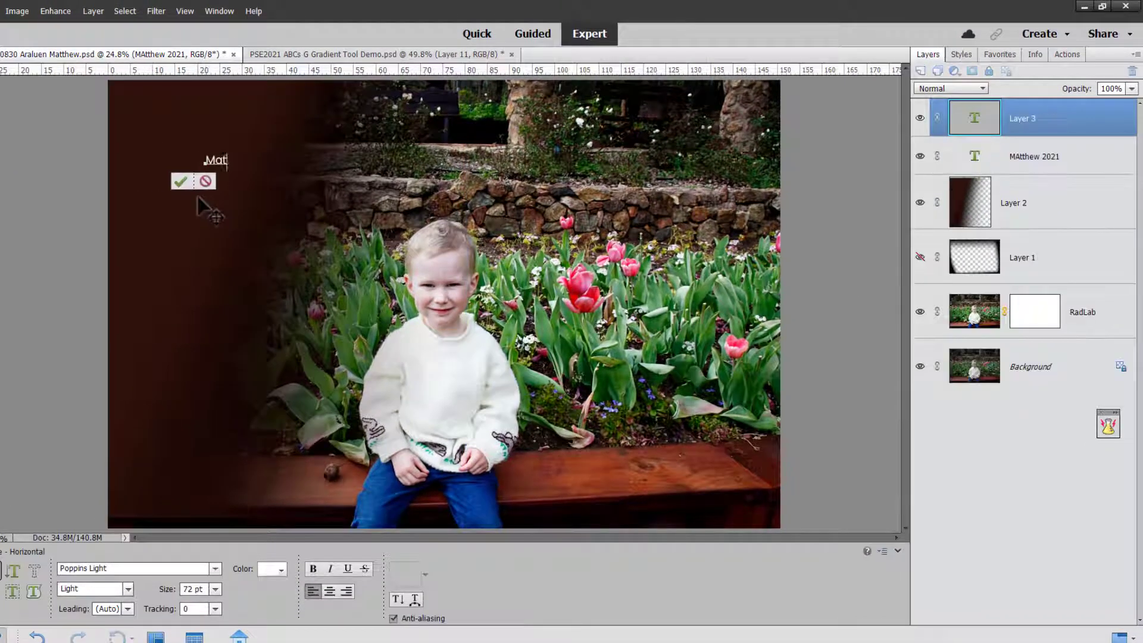
pyautogui.click(179, 181)
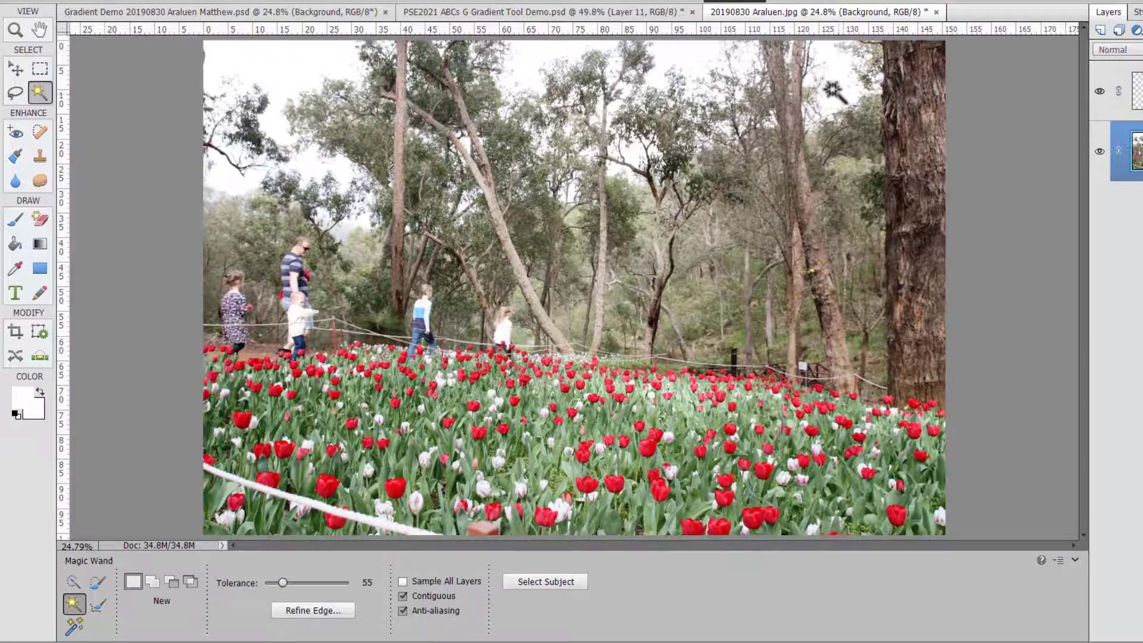
# - Select the white sky with the Magic Wand and define a light-blue-to-transparent gradient
pyautogui.click(832, 88)
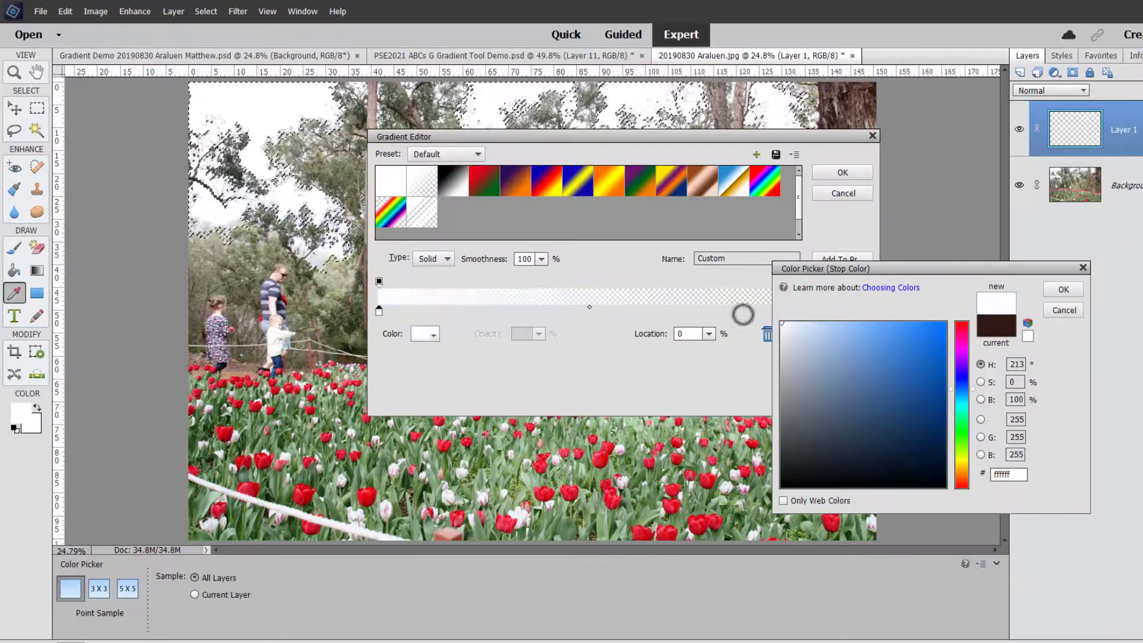
pyautogui.click(899, 325)
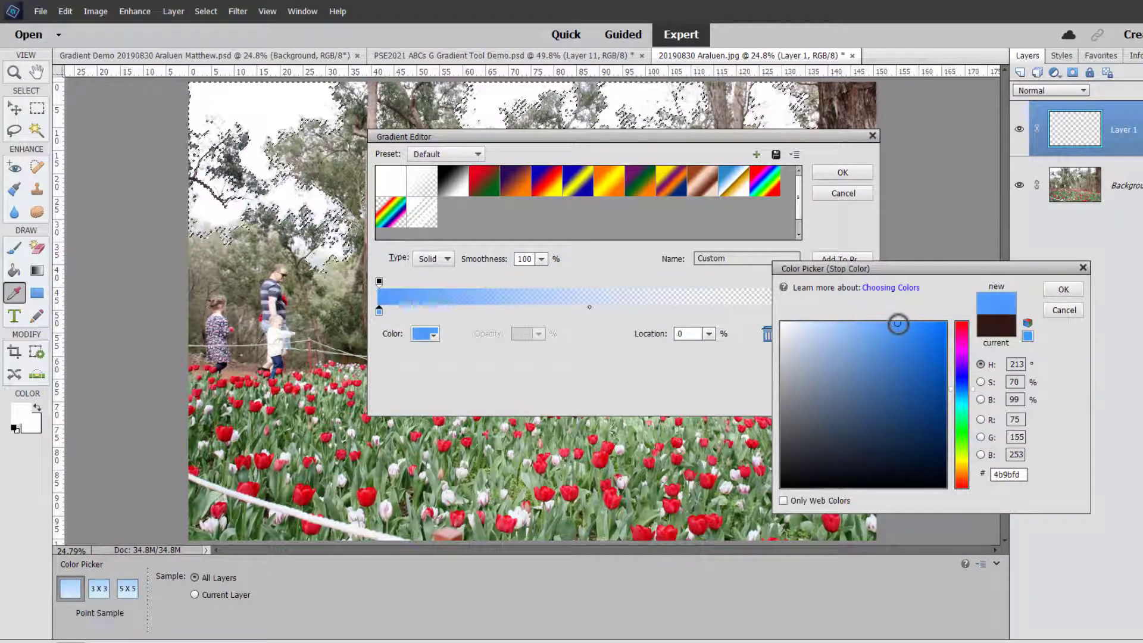
pyautogui.click(1063, 289)
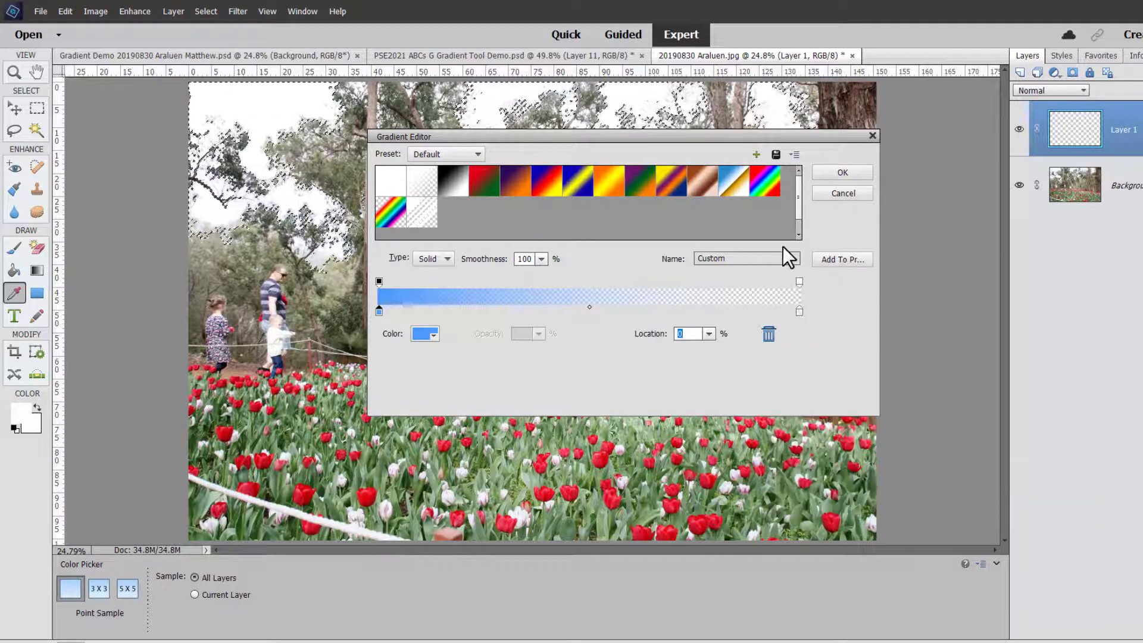
pyautogui.click(841, 173)
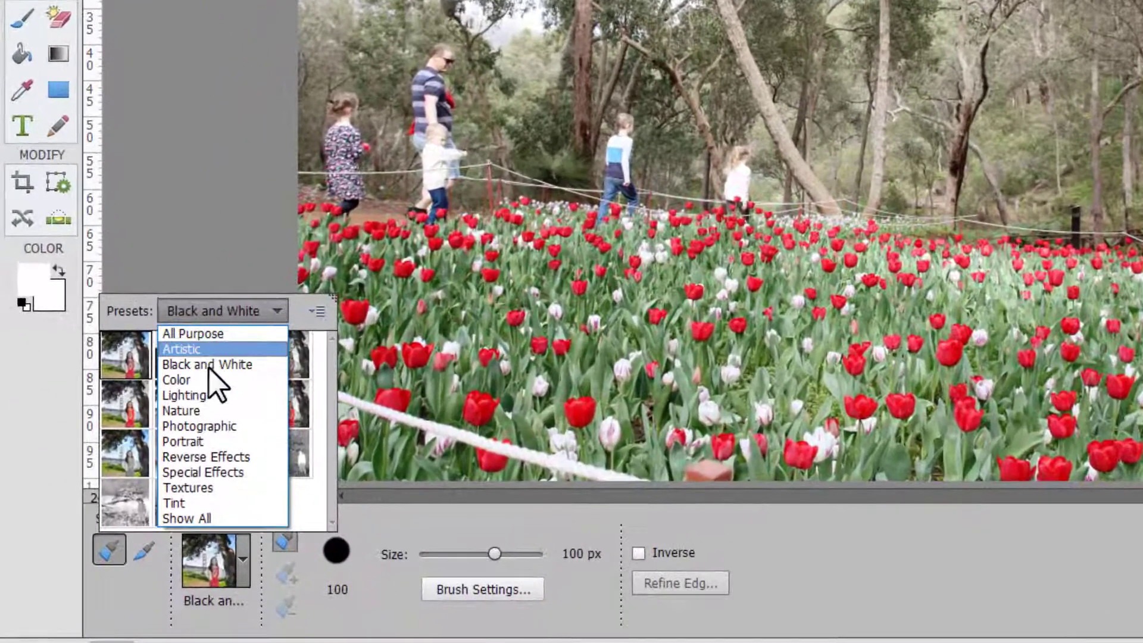
pyautogui.moveTo(207, 456)
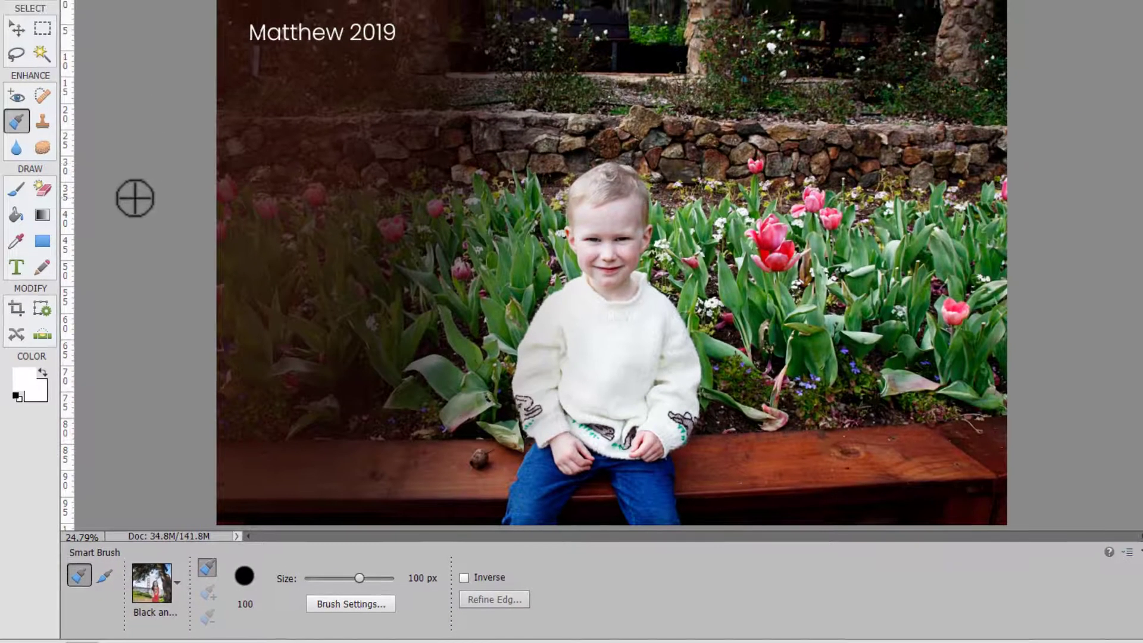
# - Select the Gradient tool again on the captioned garden photo
pyautogui.click(42, 215)
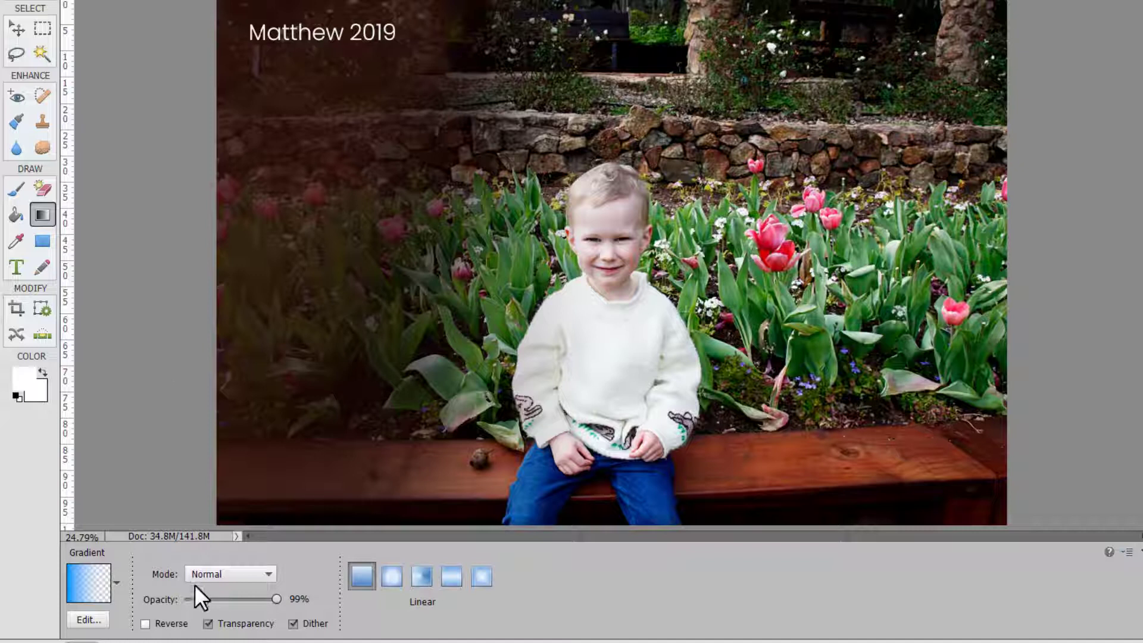